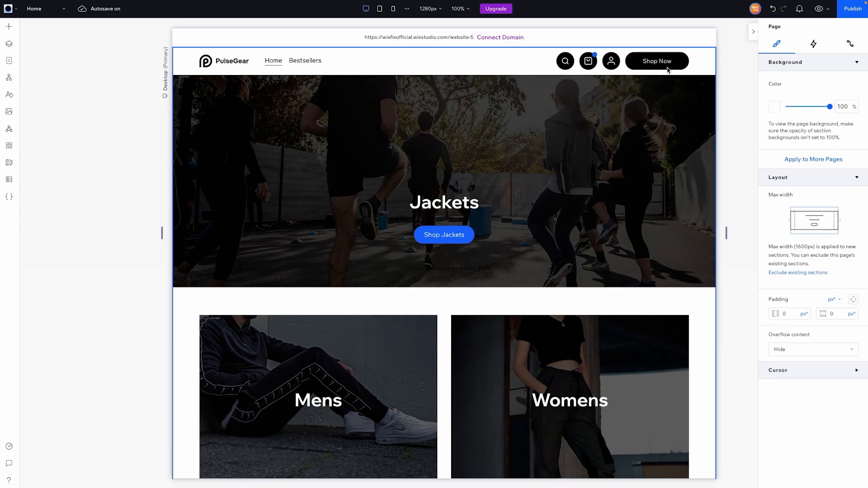
pyautogui.moveTo(711, 73)
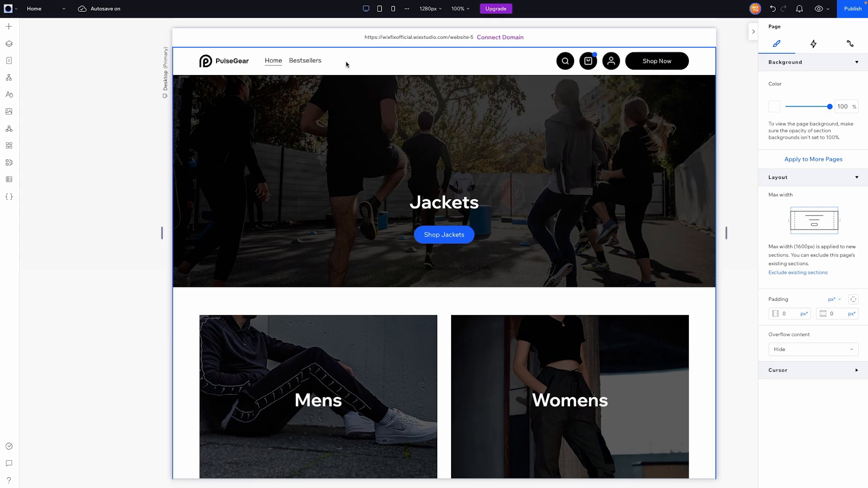
pyautogui.moveTo(626, 53)
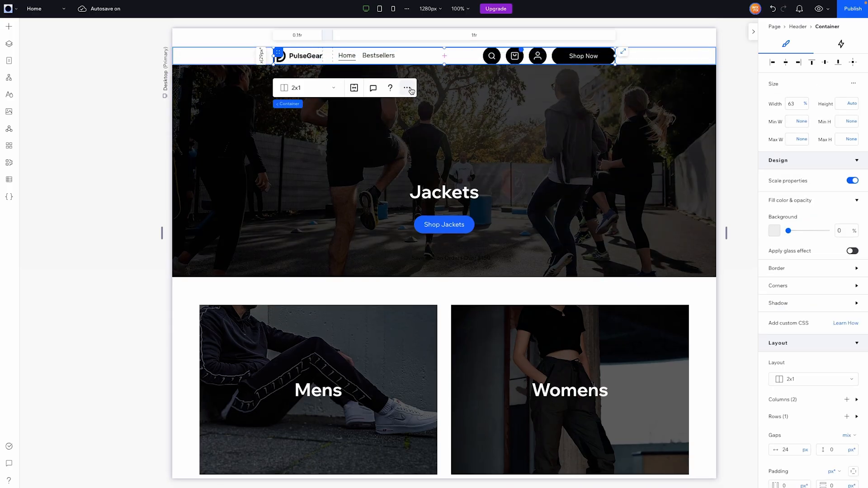
# Wrap the nav container in a new parent container with a 1x2 two-row layout.
pyautogui.click(407, 88)
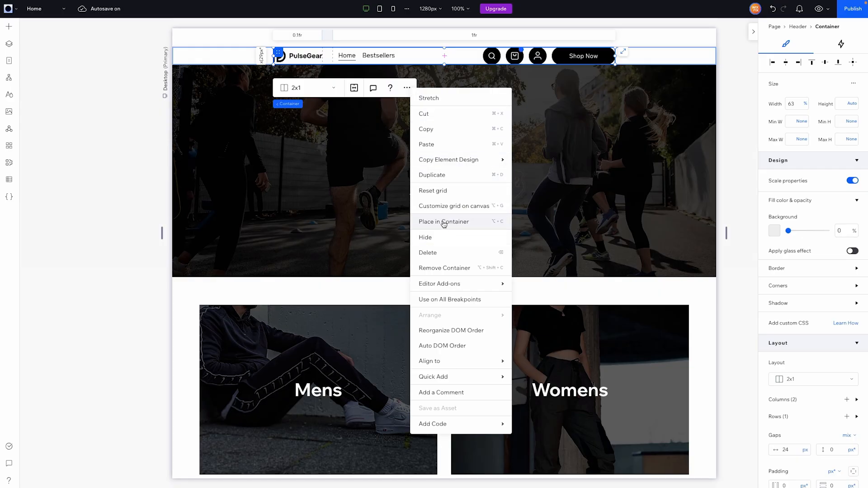
pyautogui.click(709, 211)
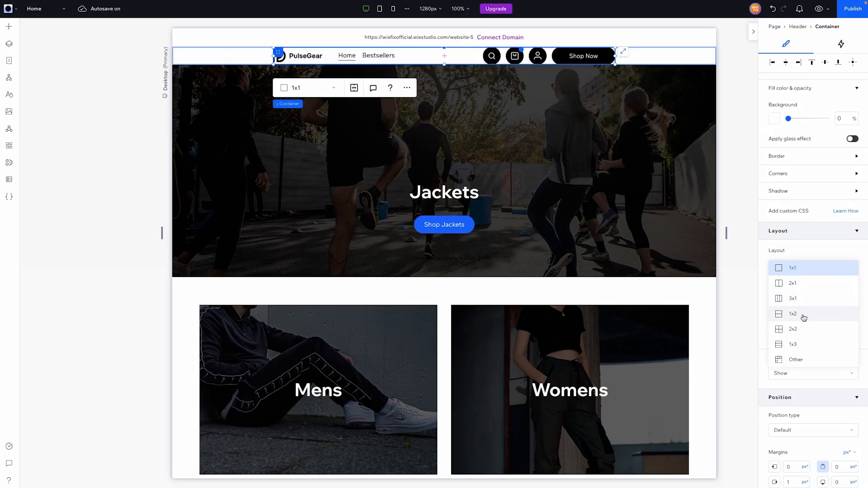
pyautogui.click(792, 314)
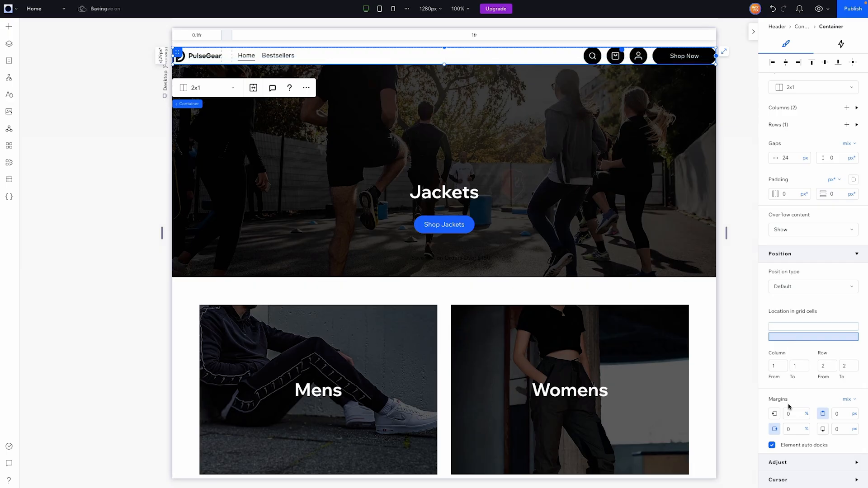
# Give the nav container 5% left and right margins and a 12 px top margin.
pyautogui.click(790, 414)
pyautogui.write('5')
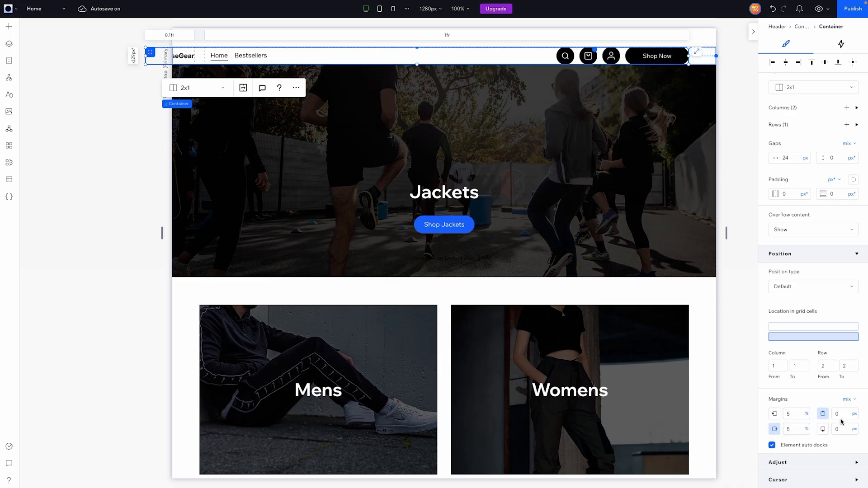
pyautogui.write('12')
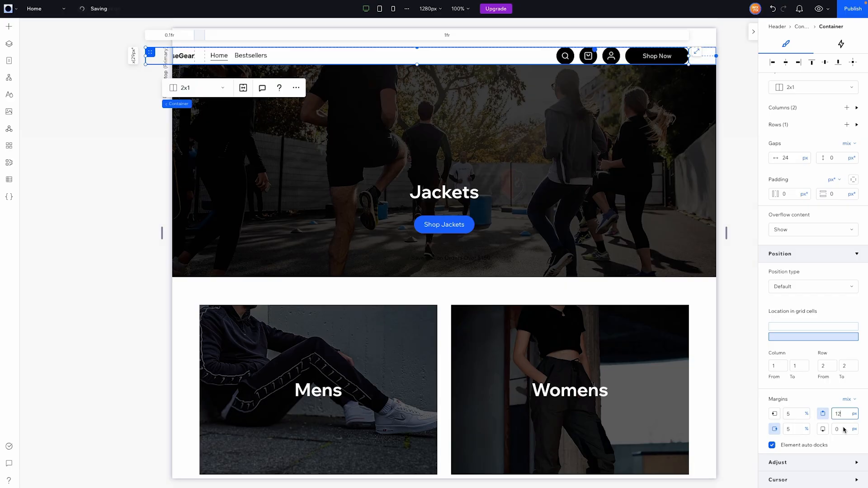
pyautogui.write('12')
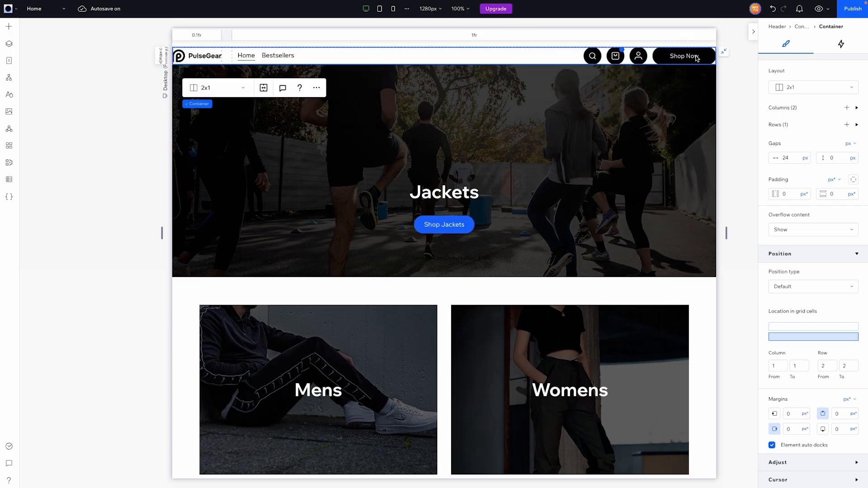
pyautogui.click(789, 414)
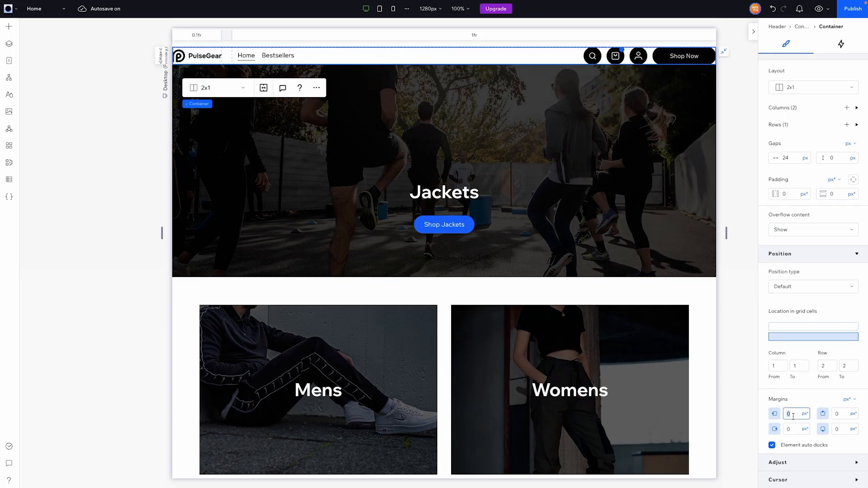
pyautogui.write('5')
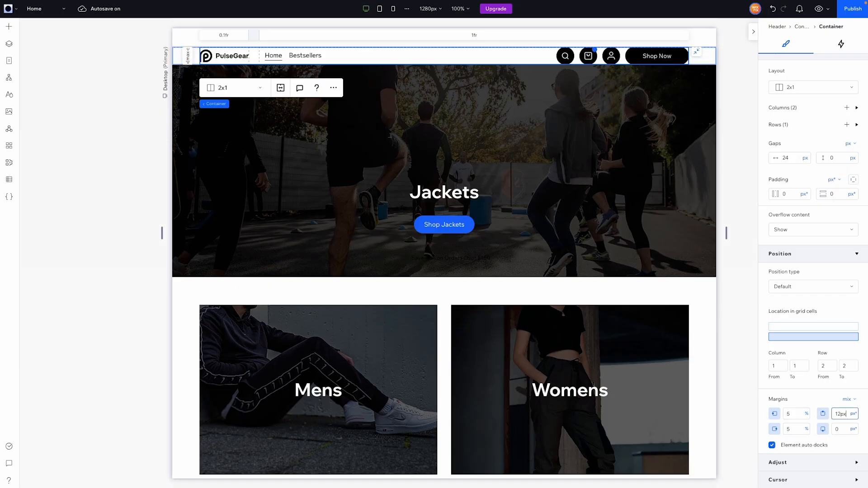
pyautogui.write('12')
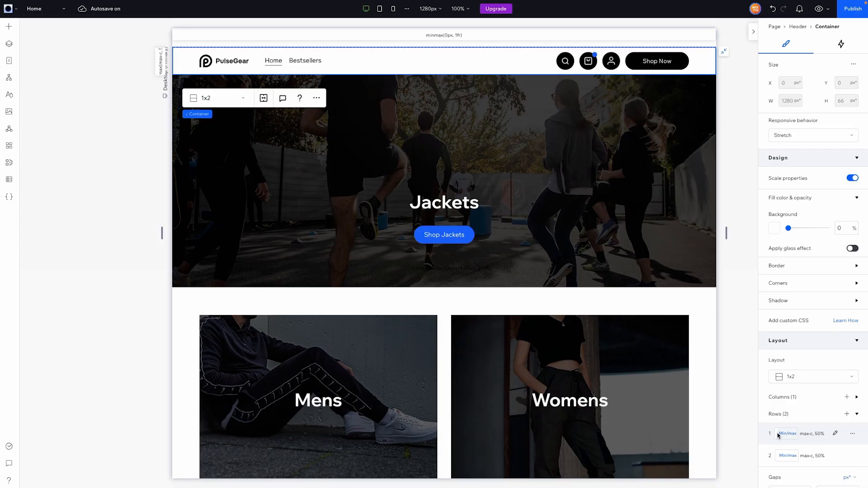
# Set the parent container's first row to a fixed 30 px size.
pyautogui.click(786, 433)
pyautogui.write('30')
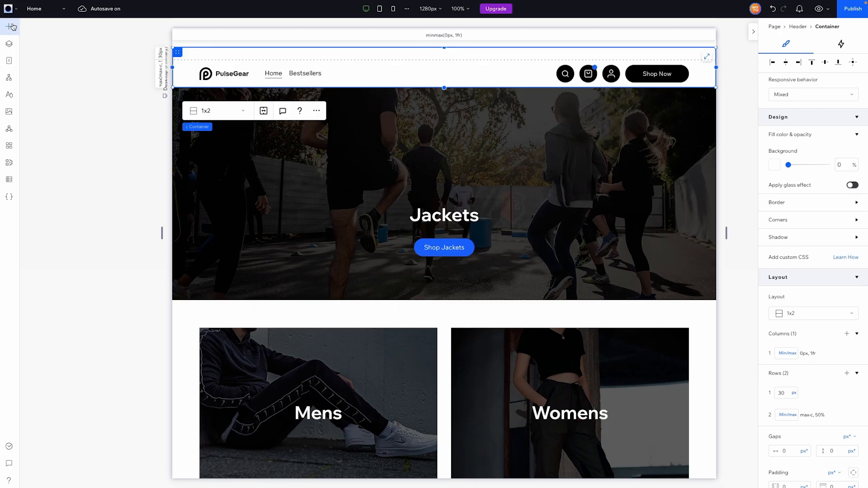
# Add a light-blue container in row 1 reading 'Save 15% on Orders Over $150'.
pyautogui.click(8, 26)
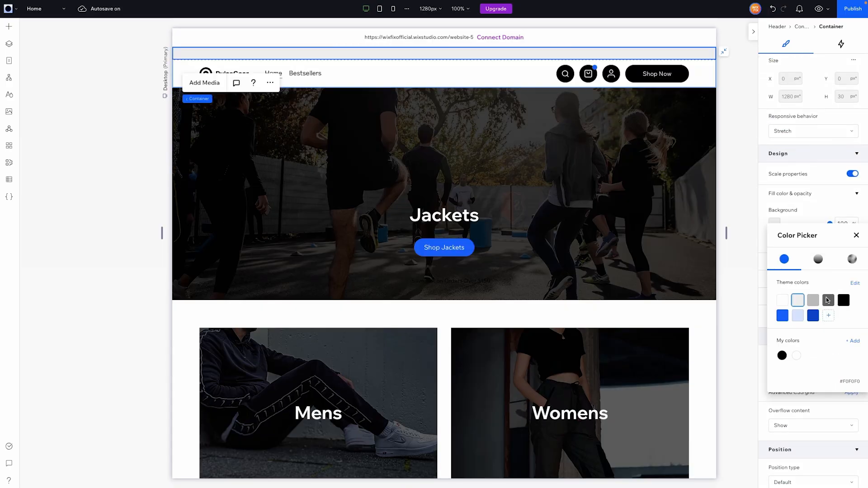
pyautogui.click(856, 235)
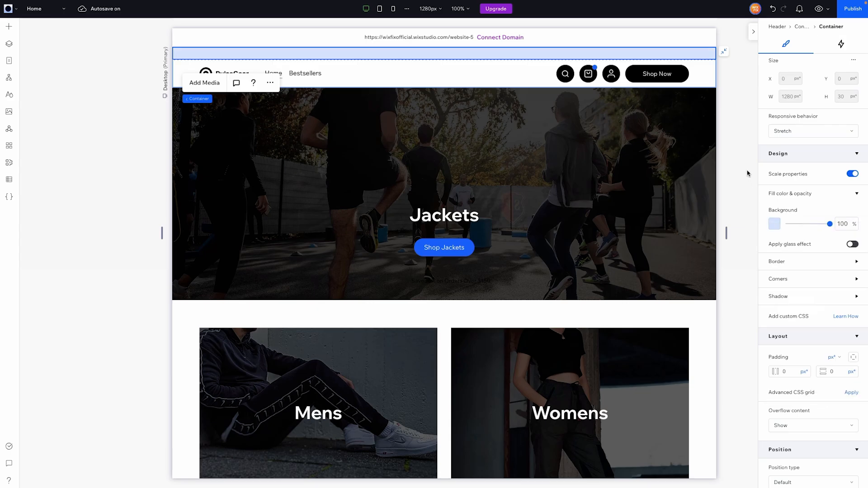
pyautogui.click(437, 280)
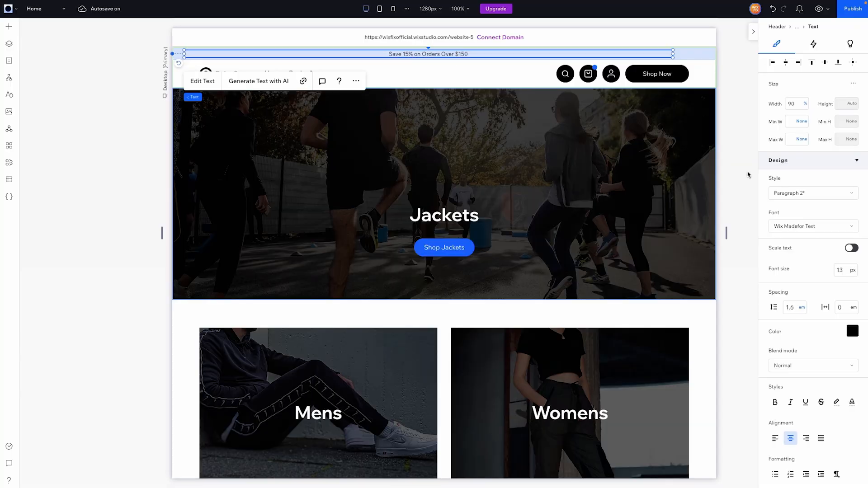
pyautogui.scroll(-3)
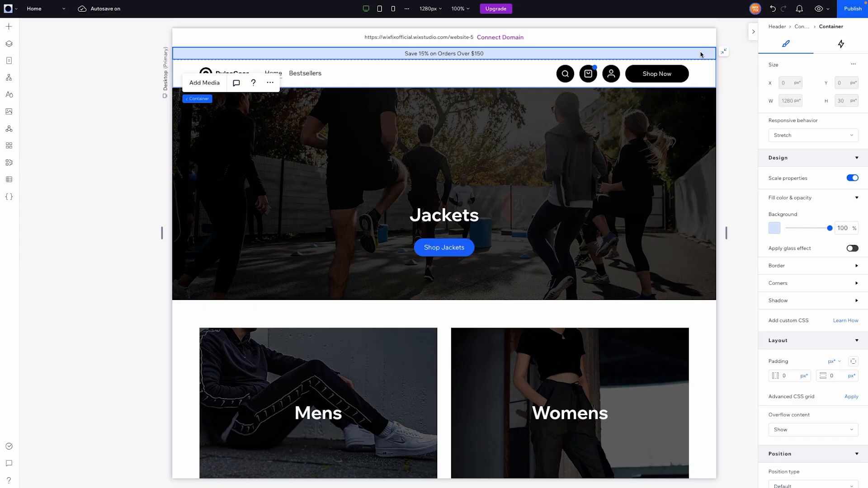
pyautogui.moveTo(8, 26)
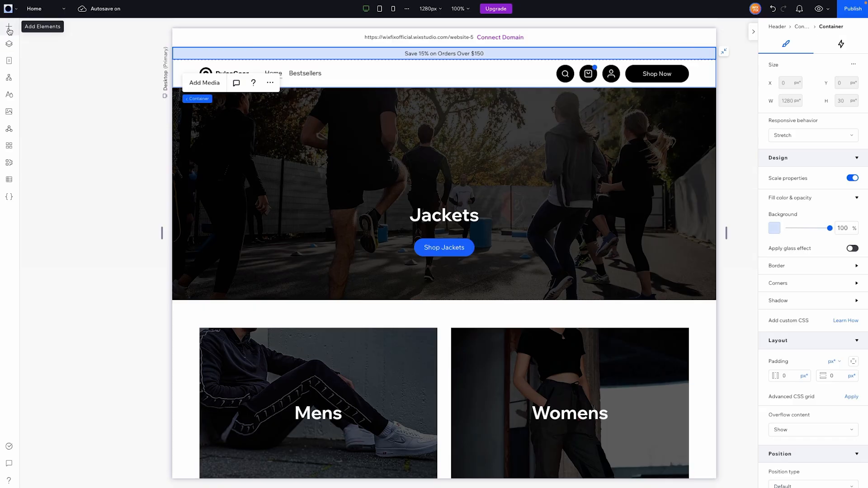
# Add a button with no label and stretch it to 100% width and min height of the strip.
pyautogui.click(7, 29)
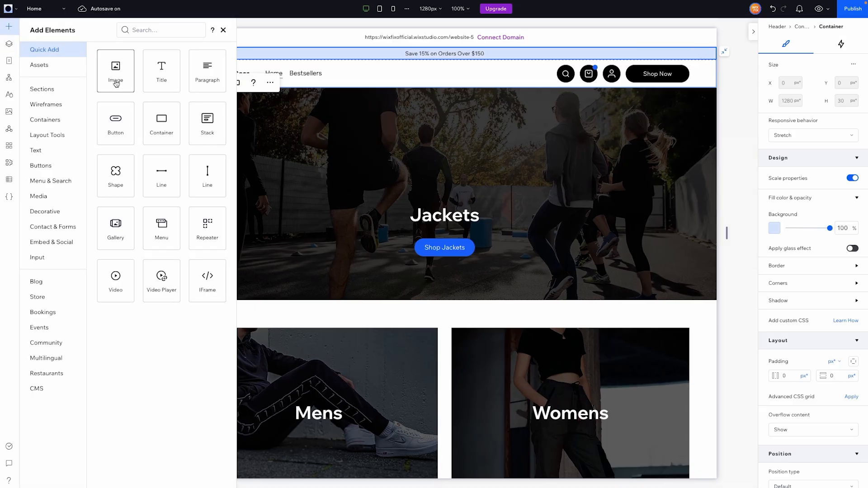
pyautogui.moveTo(116, 119)
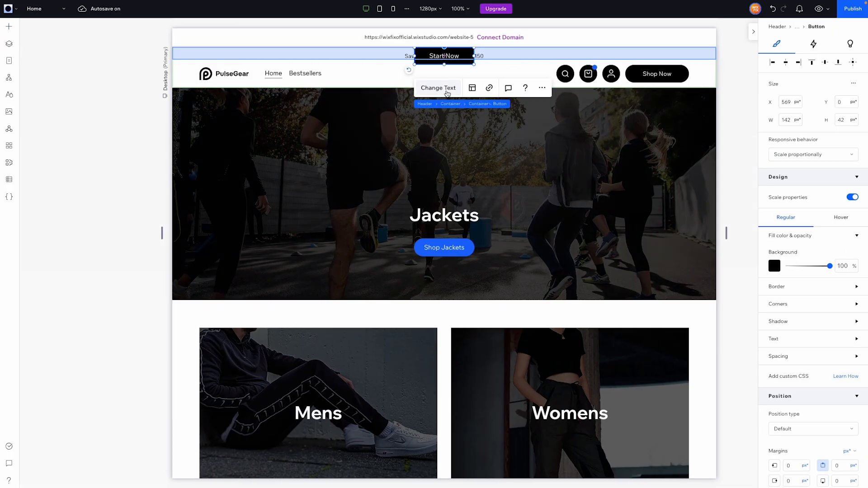
pyautogui.click(438, 88)
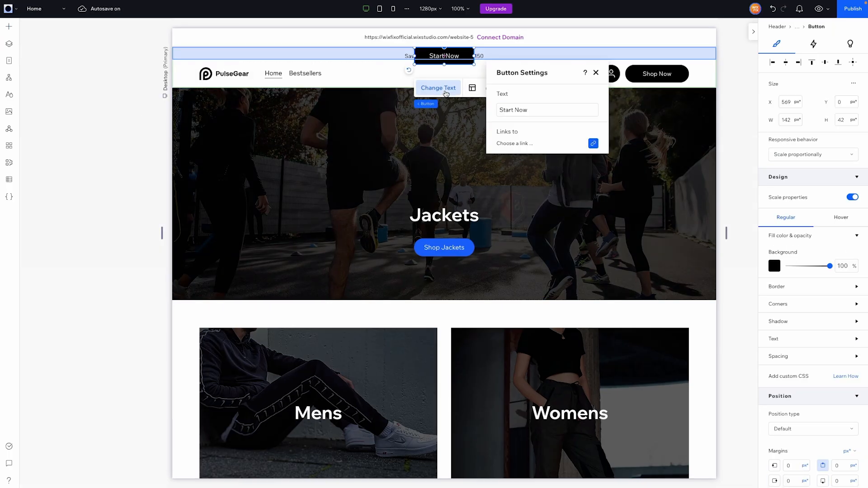
pyautogui.click(547, 109)
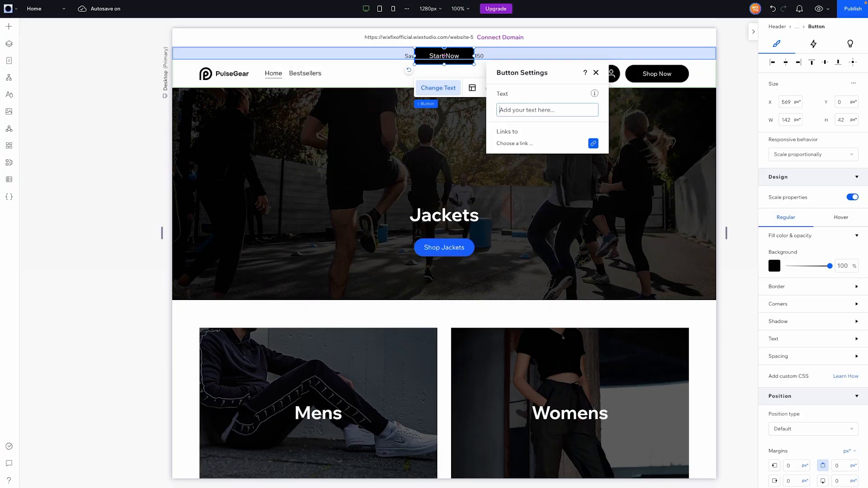
pyautogui.click(595, 72)
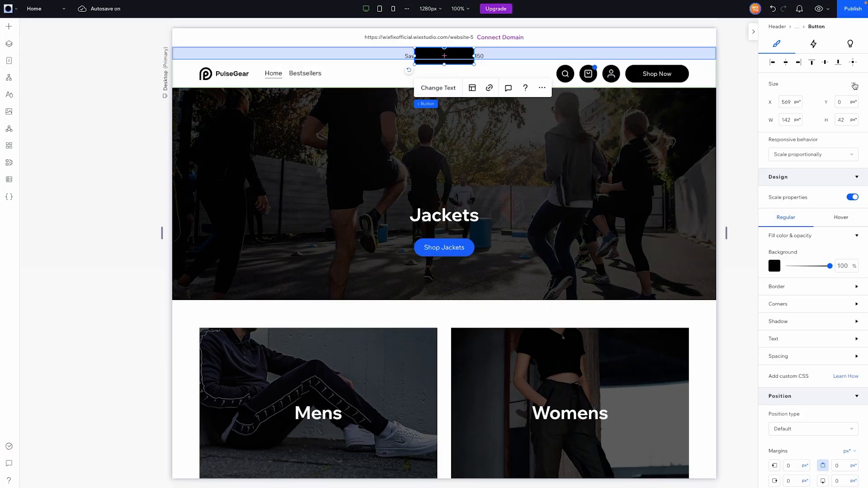
pyautogui.click(855, 85)
pyautogui.write('0')
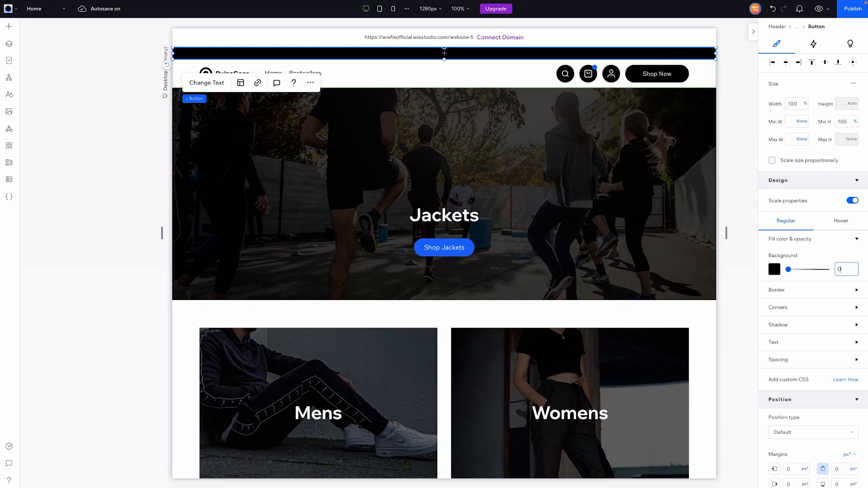
# Make the strip button's background 0% opacity so the promo text shows through.
pyautogui.click(841, 221)
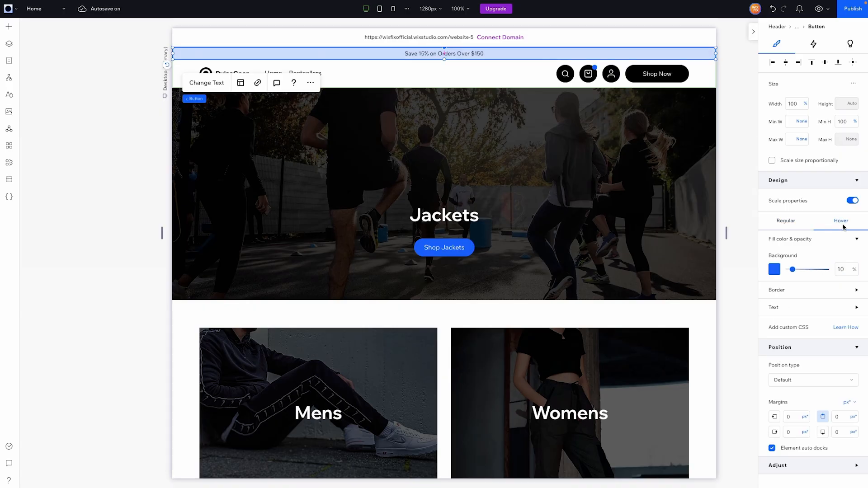
pyautogui.moveTo(741, 193)
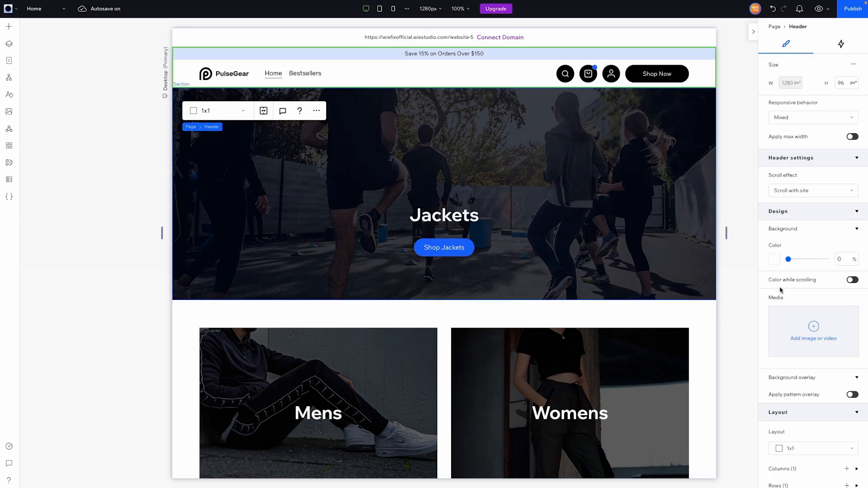
pyautogui.click(812, 190)
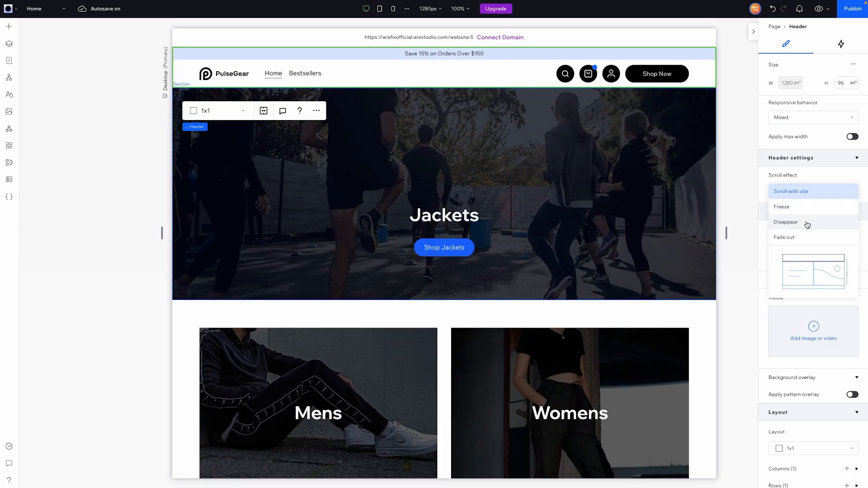
# Set the header scroll effect to Freeze and preview the site.
pyautogui.click(781, 206)
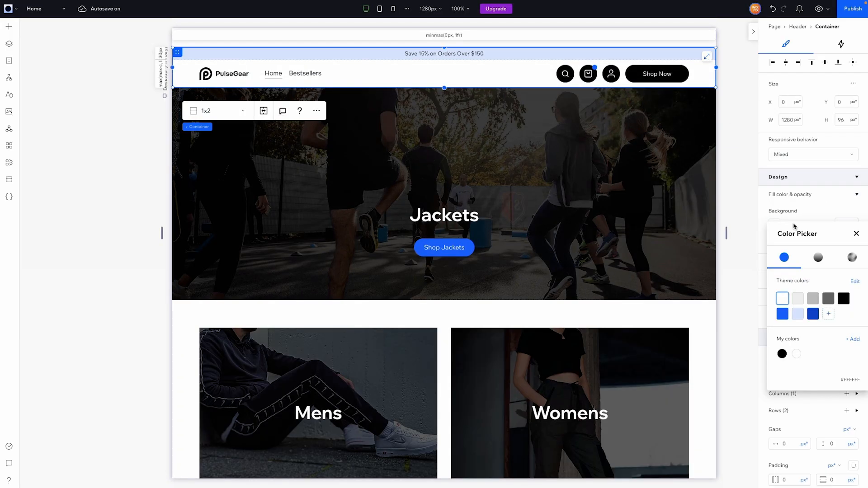
pyautogui.click(855, 234)
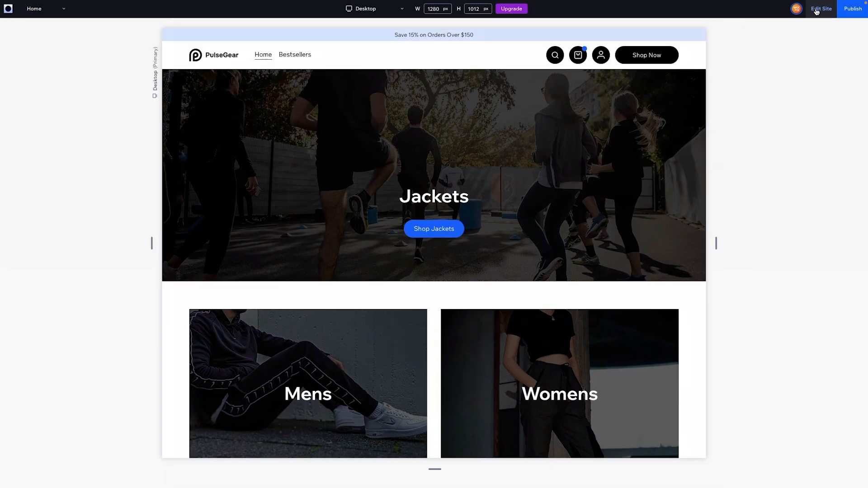
pyautogui.scroll(-3)
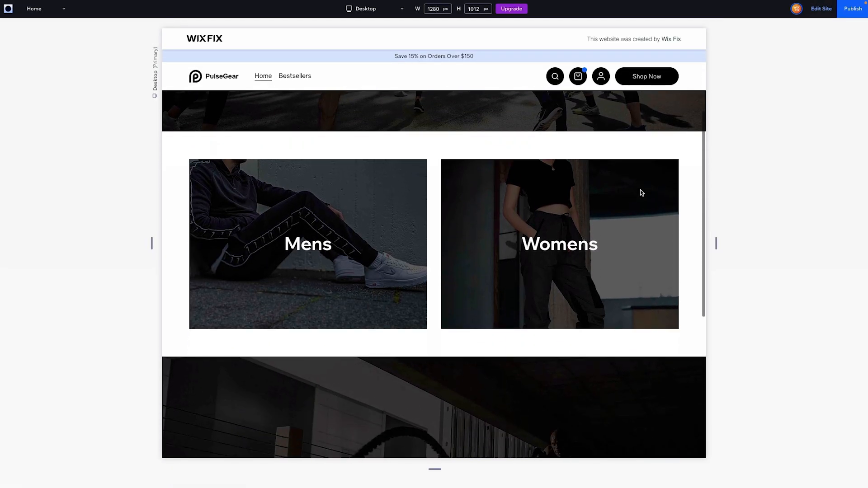
pyautogui.scroll(-3)
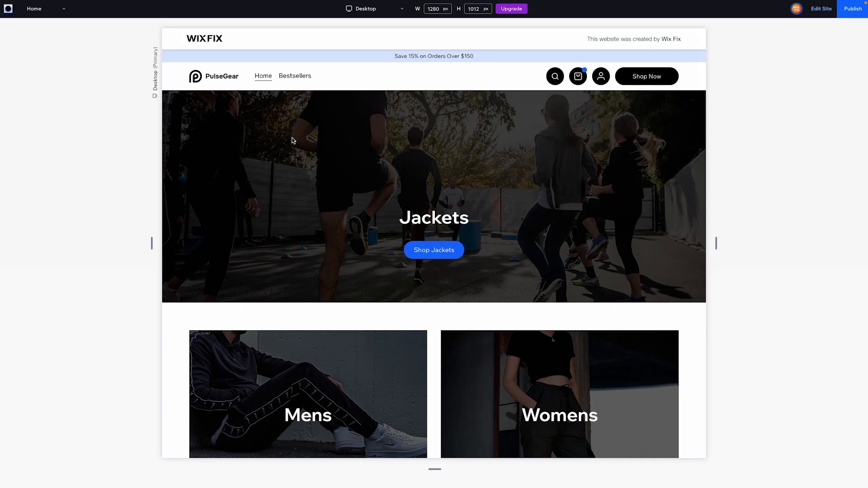
pyautogui.moveTo(291, 119)
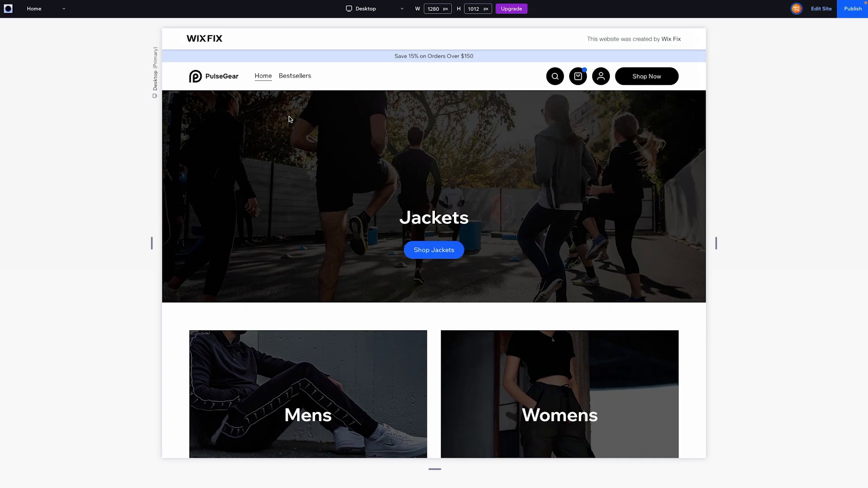
pyautogui.moveTo(232, 65)
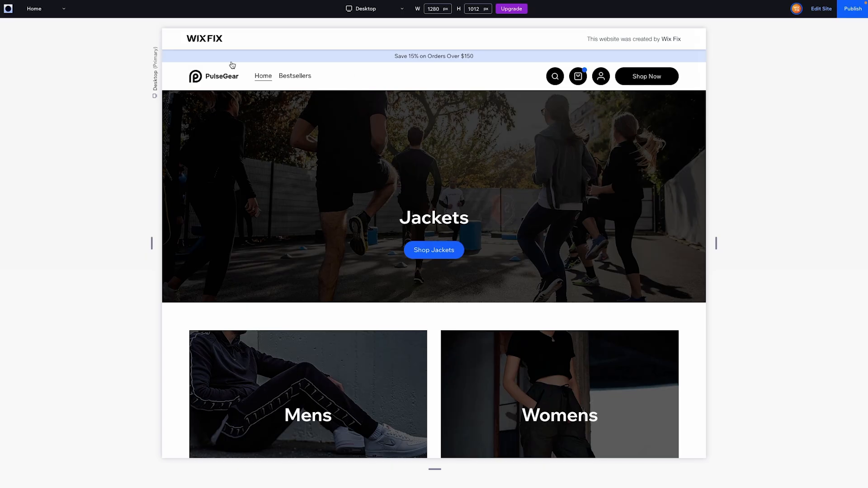
pyautogui.moveTo(482, 49)
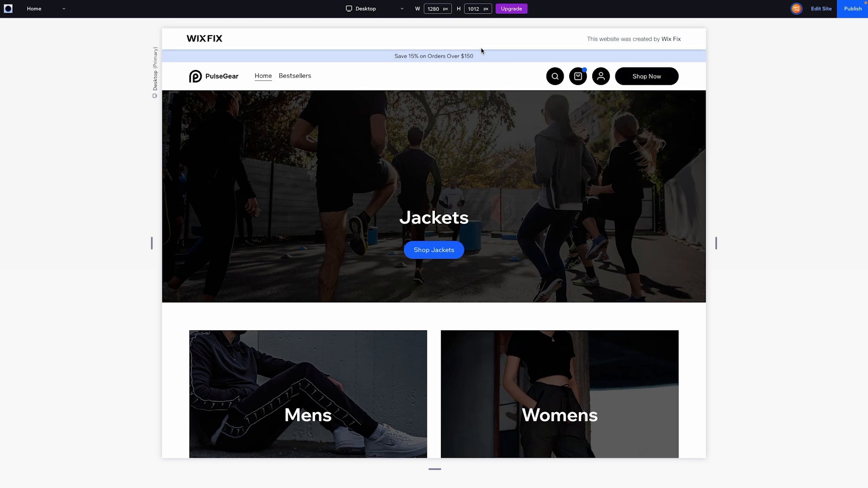
pyautogui.moveTo(506, 129)
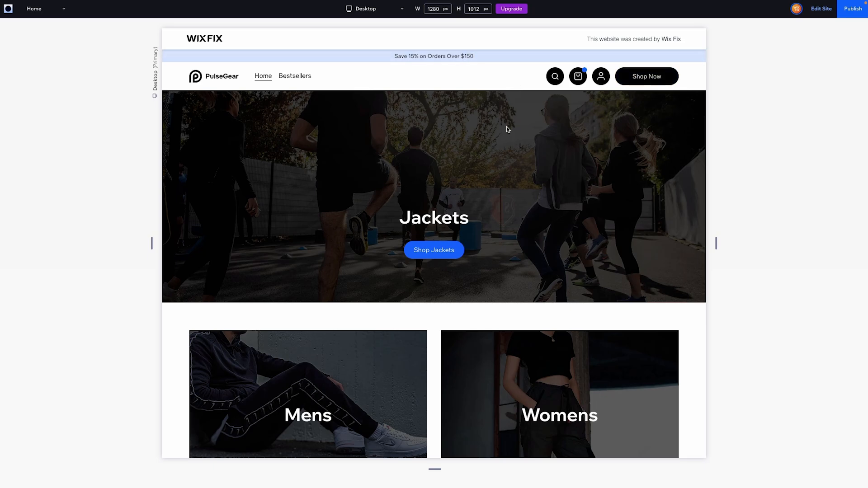
pyautogui.moveTo(823, 22)
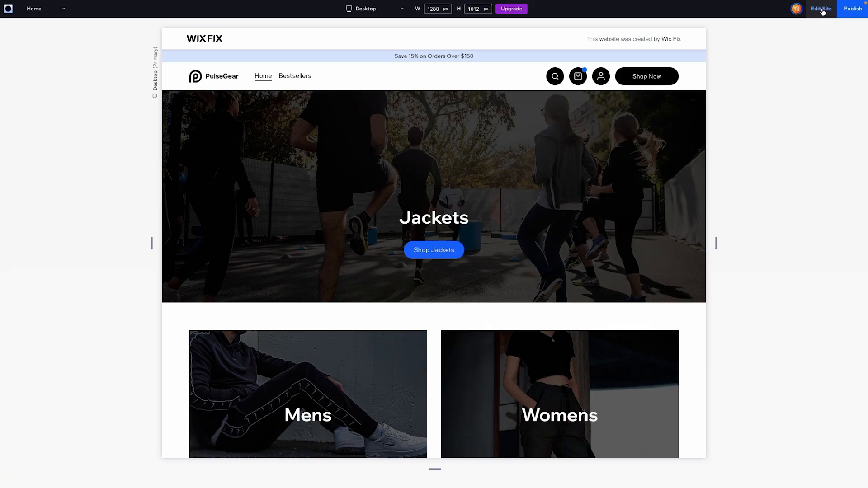
# Return to the editor and change the header scroll effect to Disappear.
pyautogui.click(821, 8)
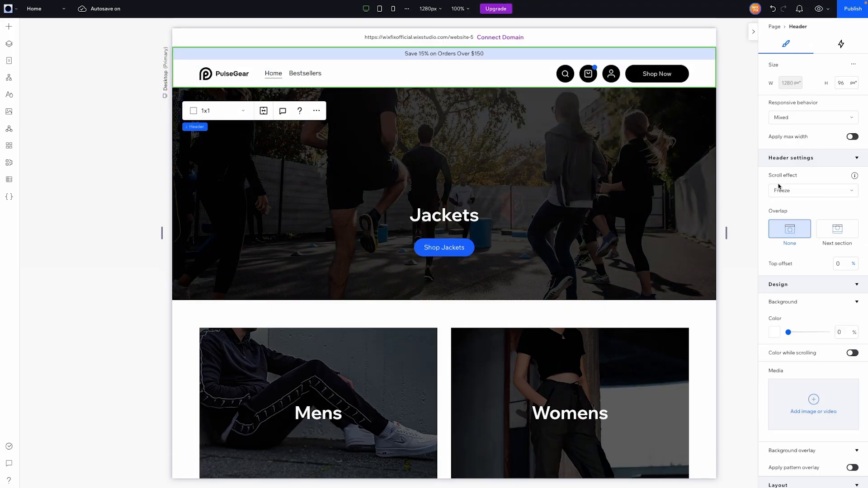
pyautogui.click(813, 190)
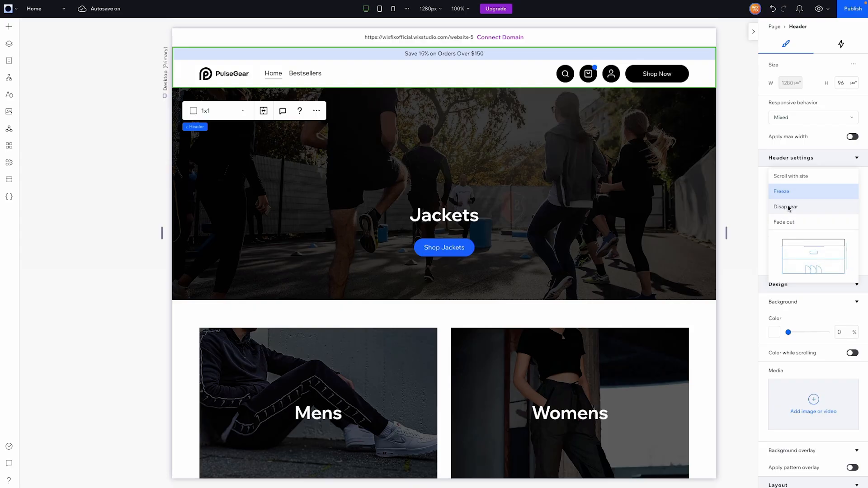
pyautogui.click(786, 206)
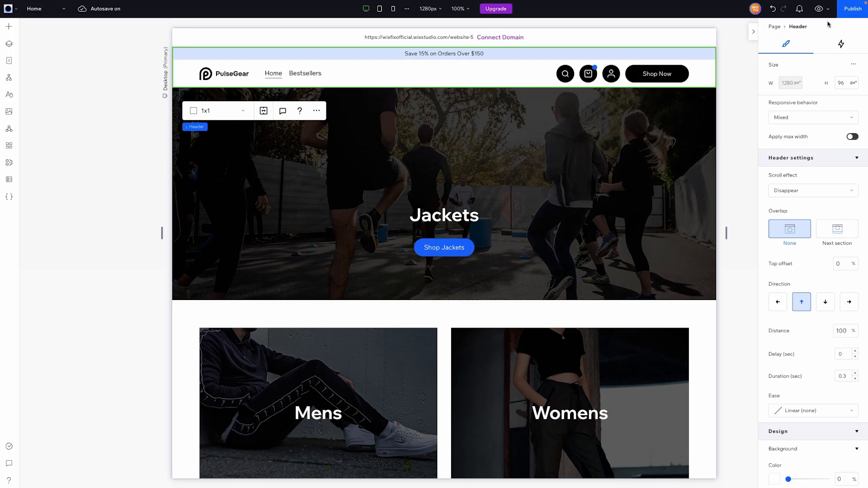
# Preview the site and scroll down to test the Disappear effect.
pyautogui.click(818, 9)
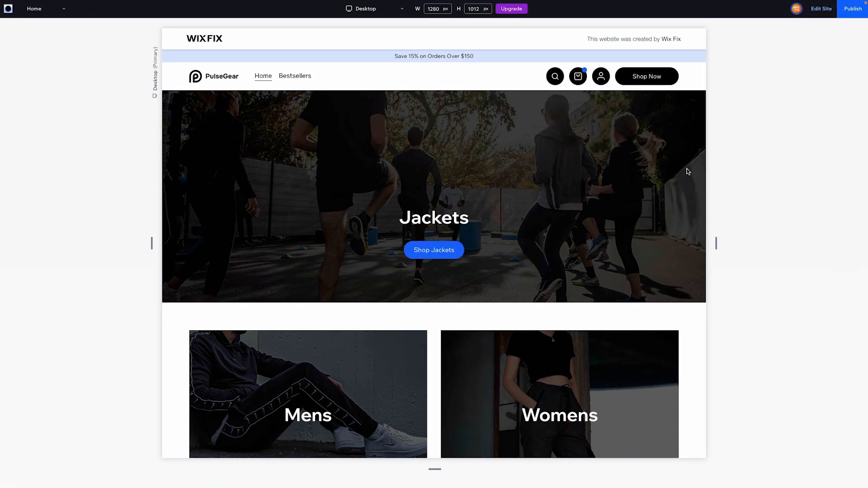
pyautogui.scroll(-3)
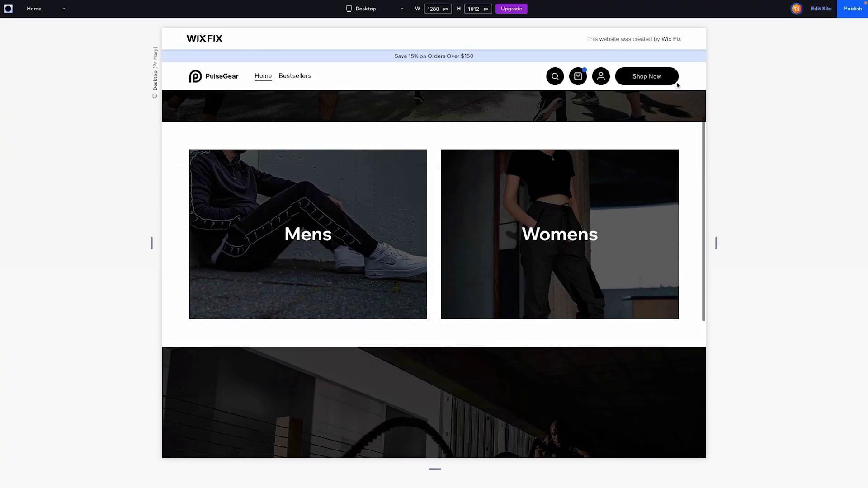
pyautogui.moveTo(177, 87)
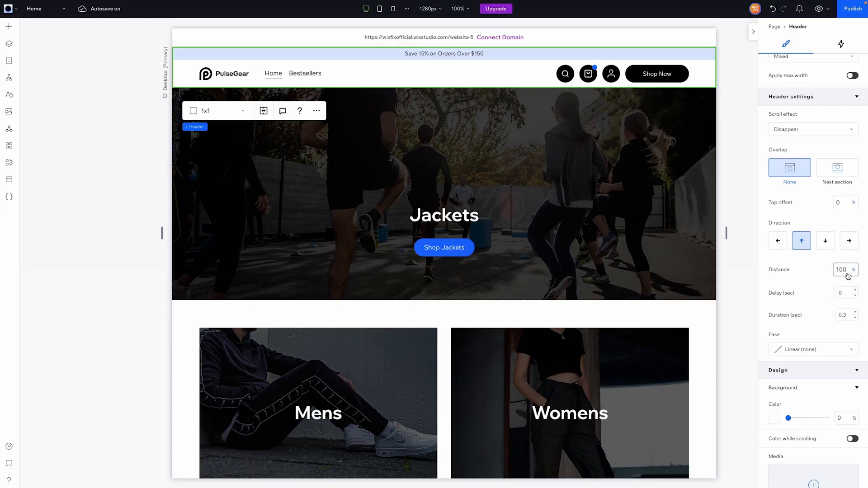
# Set the header's Disappear scroll distance to 30 px.
pyautogui.write('30')
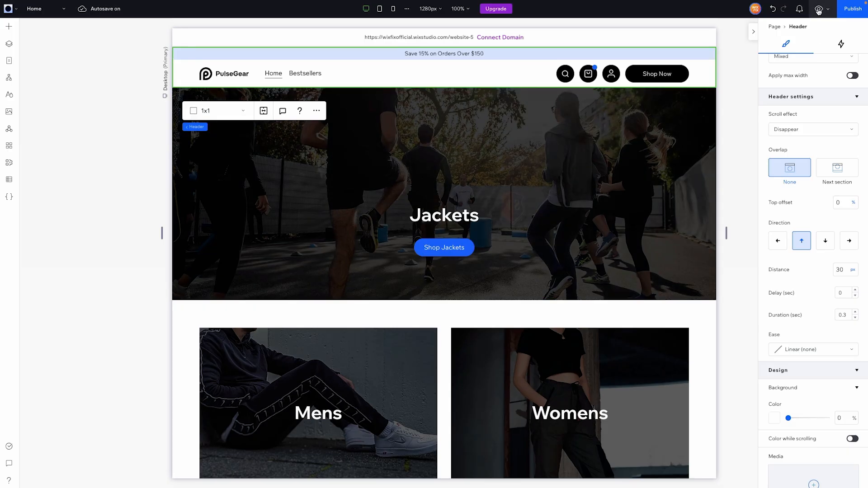
# Preview the site and scroll down to confirm the promo banner hides while the white nav bar stays.
pyautogui.click(818, 8)
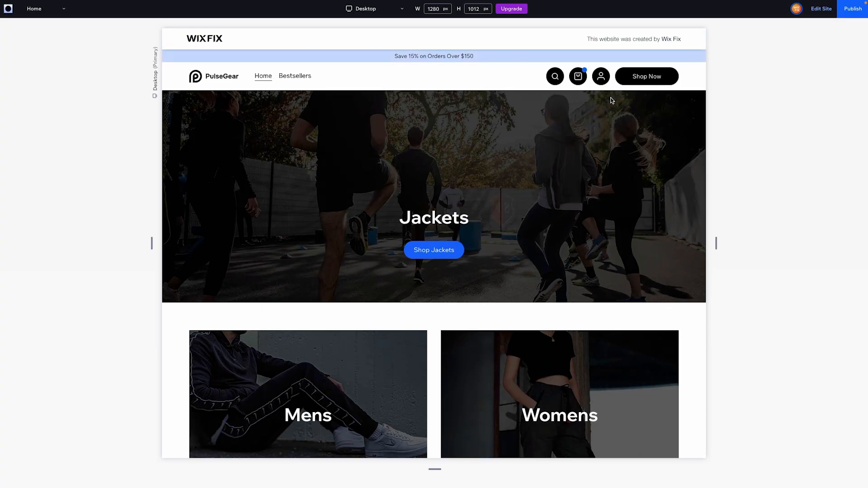
pyautogui.scroll(-3)
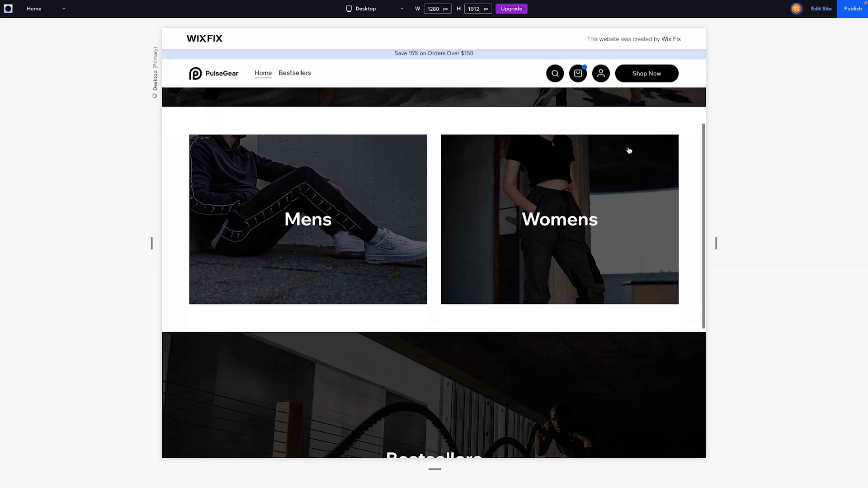
pyautogui.scroll(-3)
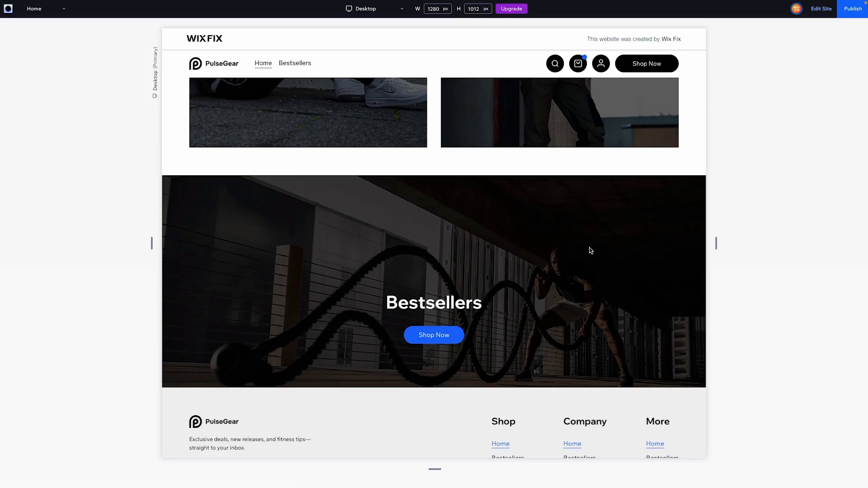
pyautogui.scroll(-3)
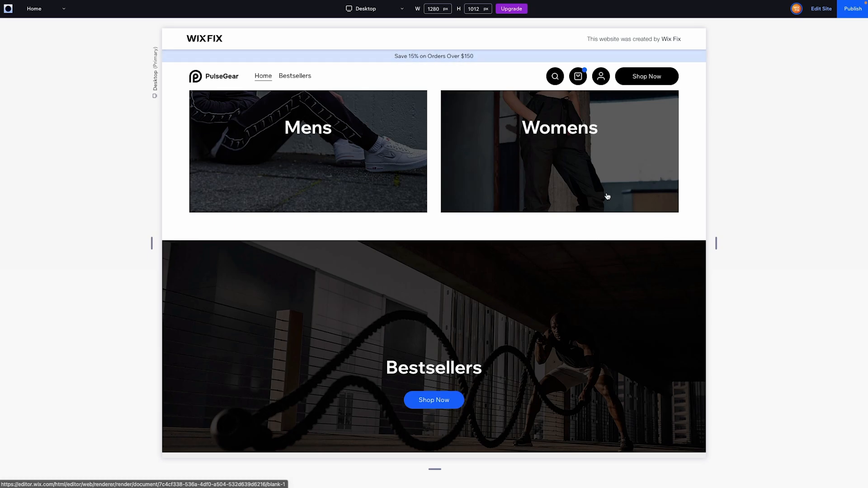
pyautogui.scroll(-3)
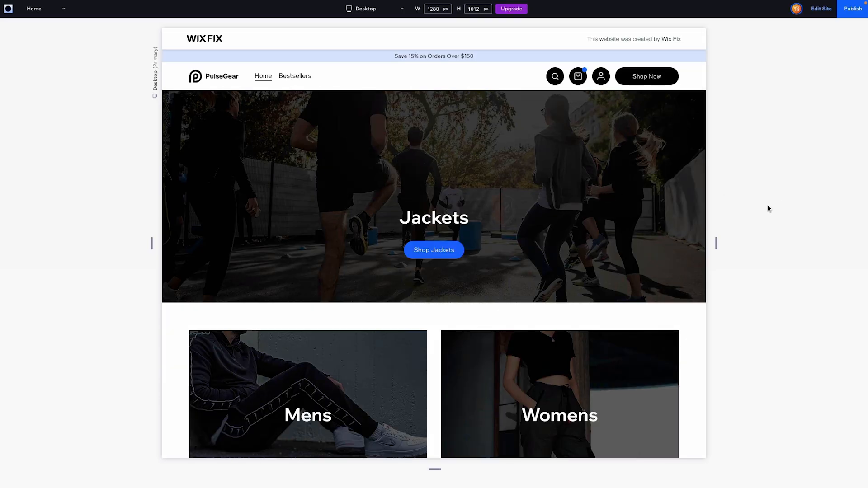
pyautogui.moveTo(568, 211)
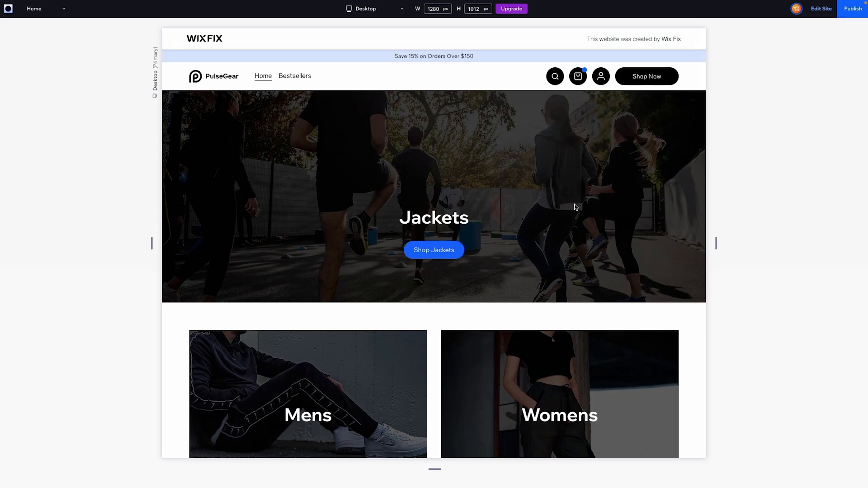
pyautogui.moveTo(671, 169)
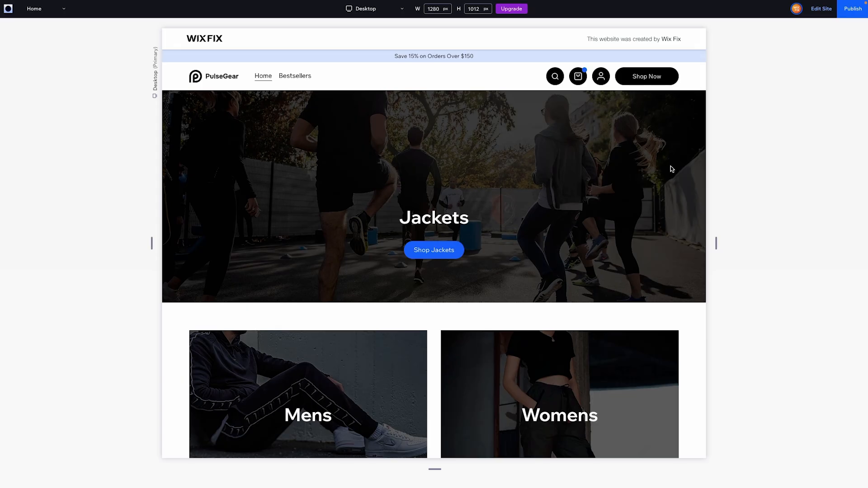
pyautogui.moveTo(727, 132)
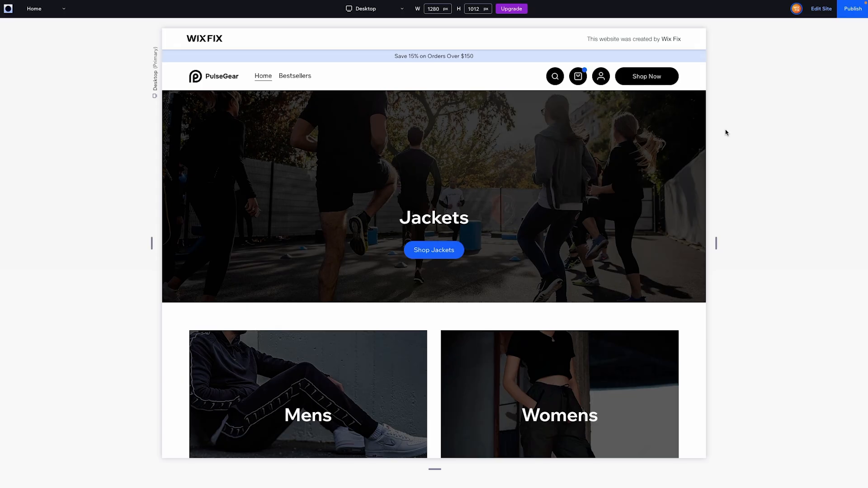